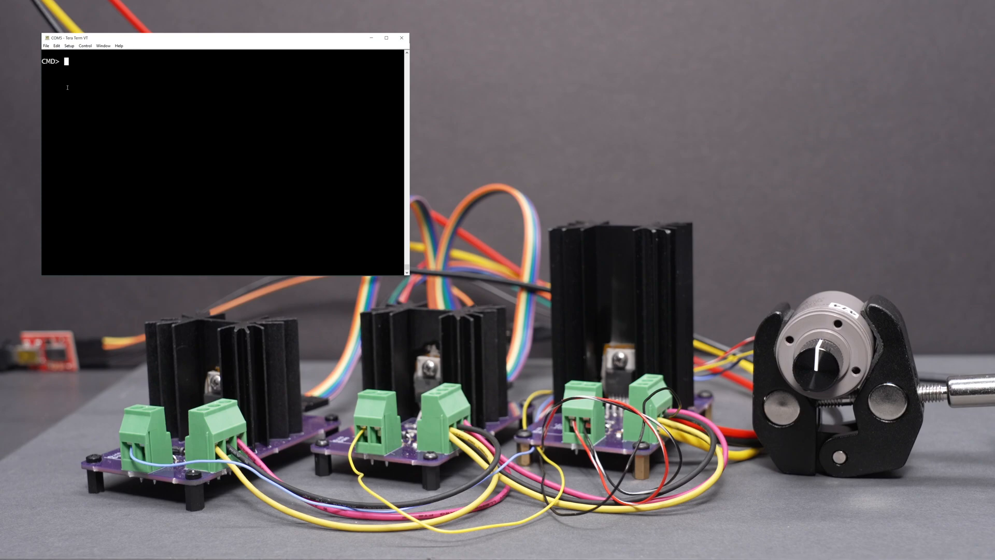
Send target angles 0, 30, 60, 90 and 150 to list their phase outputs
text(0)
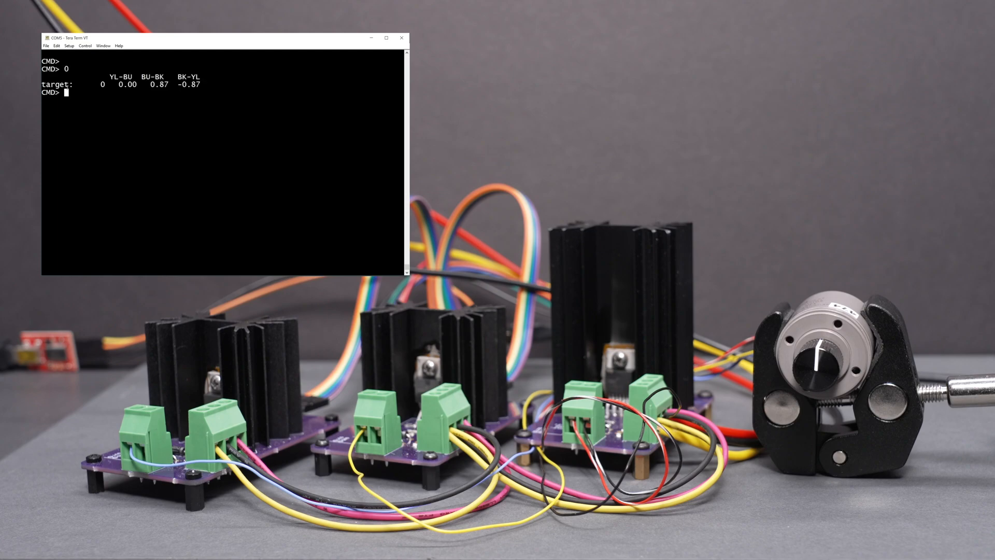
text(30)
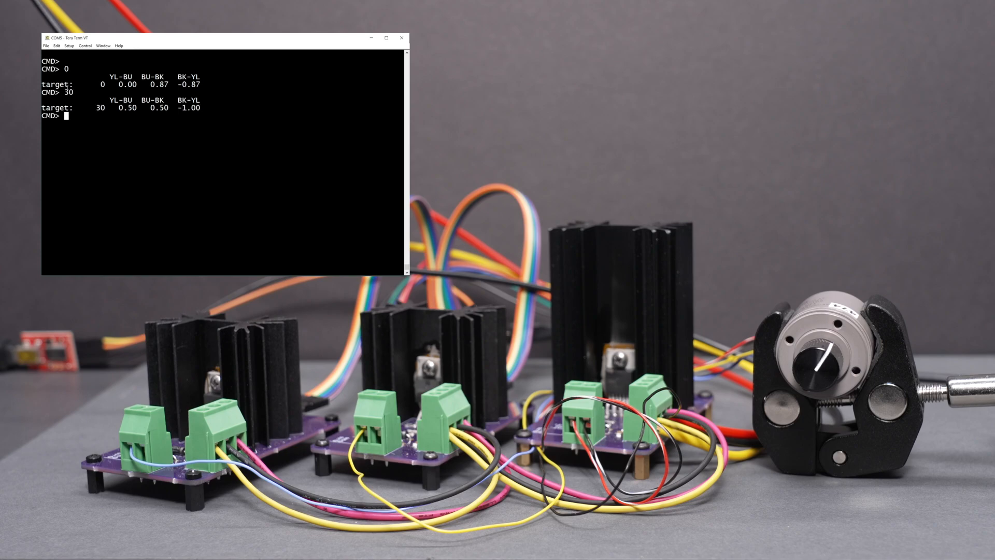
text(60)
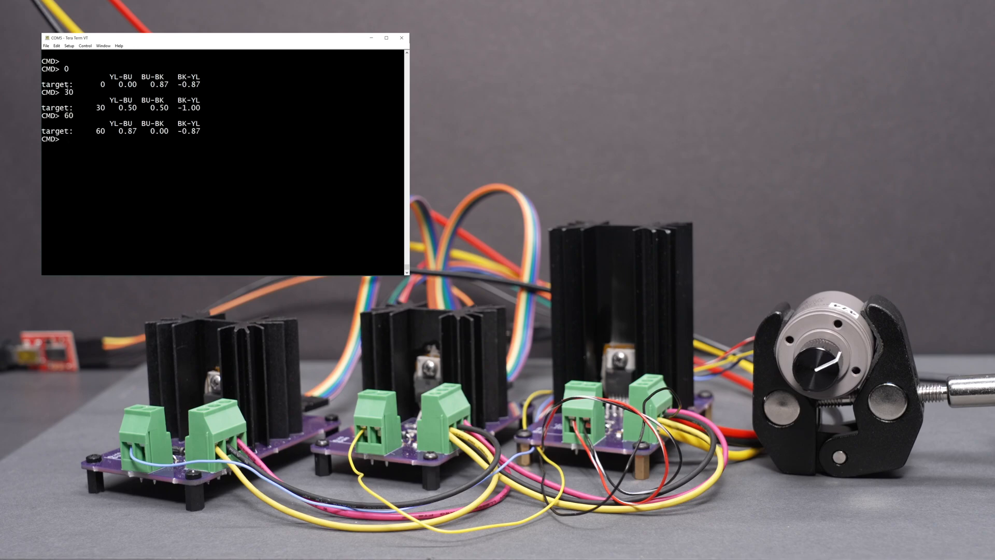
text(90)
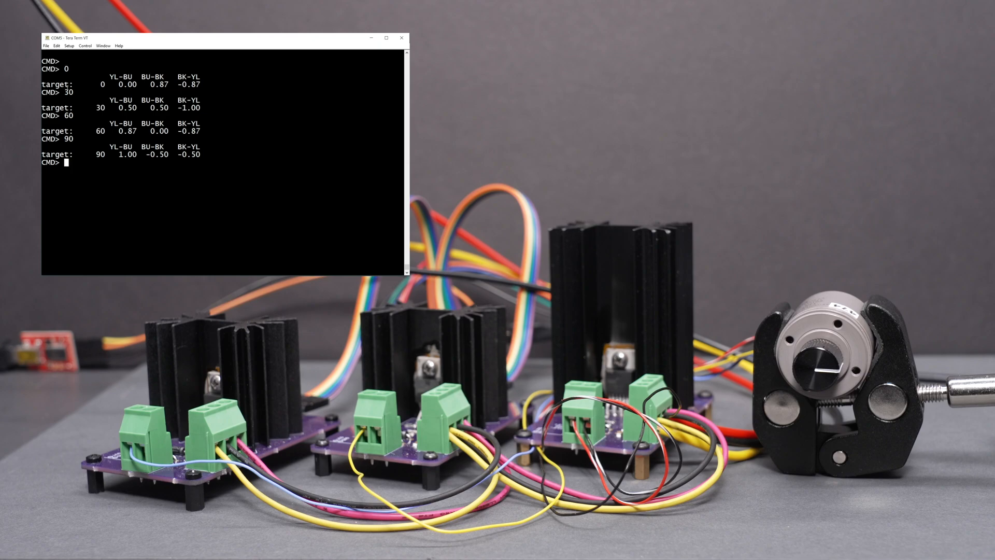
text(150)
text(-)
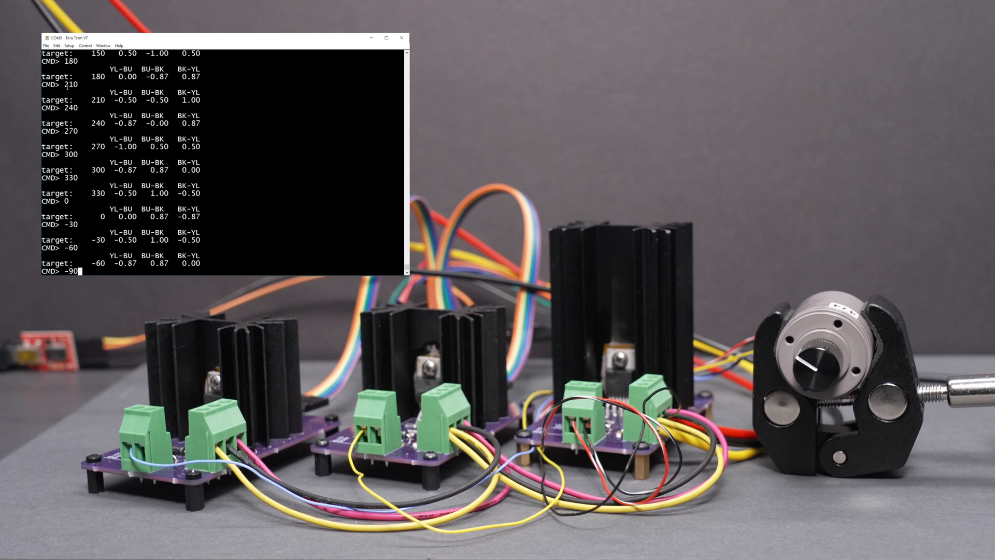
Send target angles 90 and 45 to the synchro receiver
text(90)
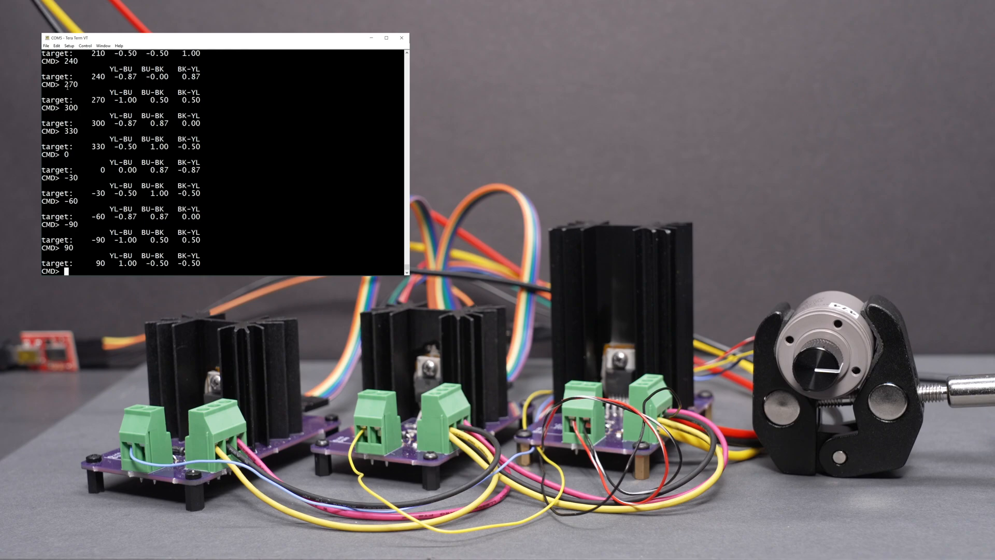
text(45)
text(270)
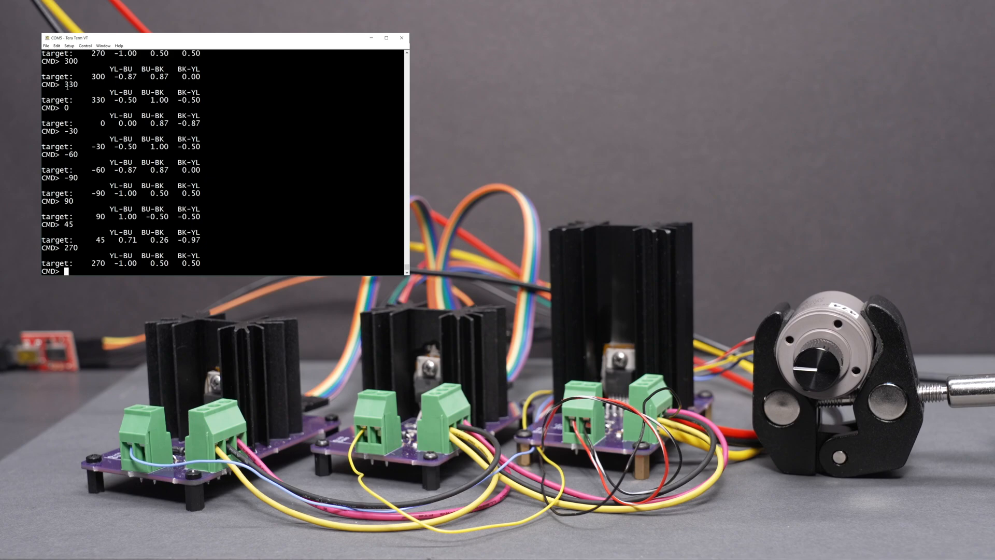
Enter a 15-degree target angle at the CMD> prompt
text(15)
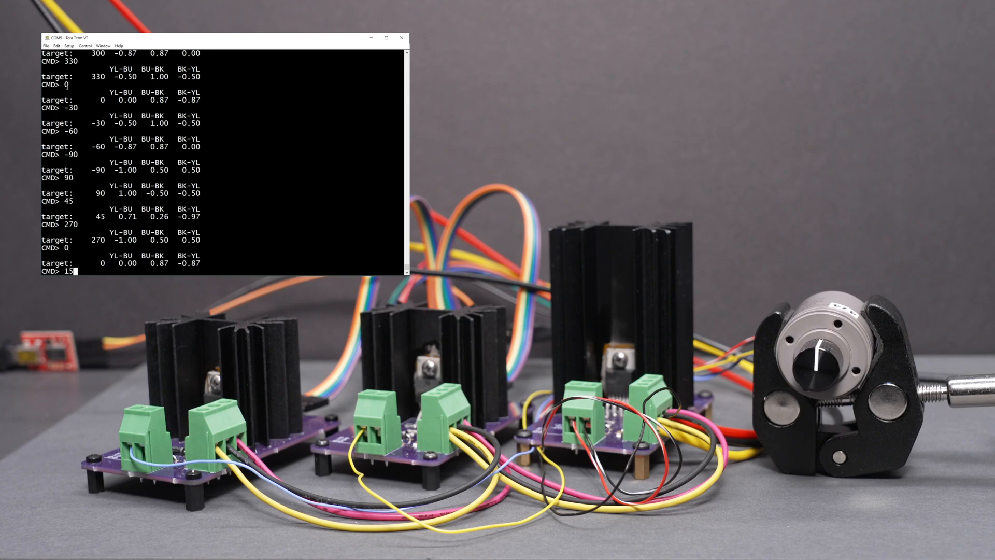
Send small target angles 15, -5, 5, 2 and 23 to view their phase outputs
key(enter)
text(0)
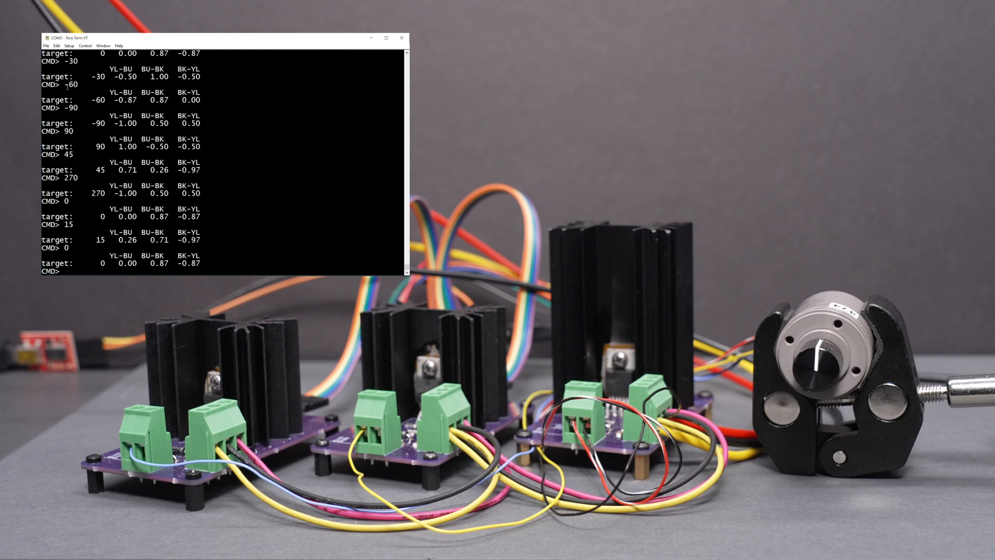
text(-5)
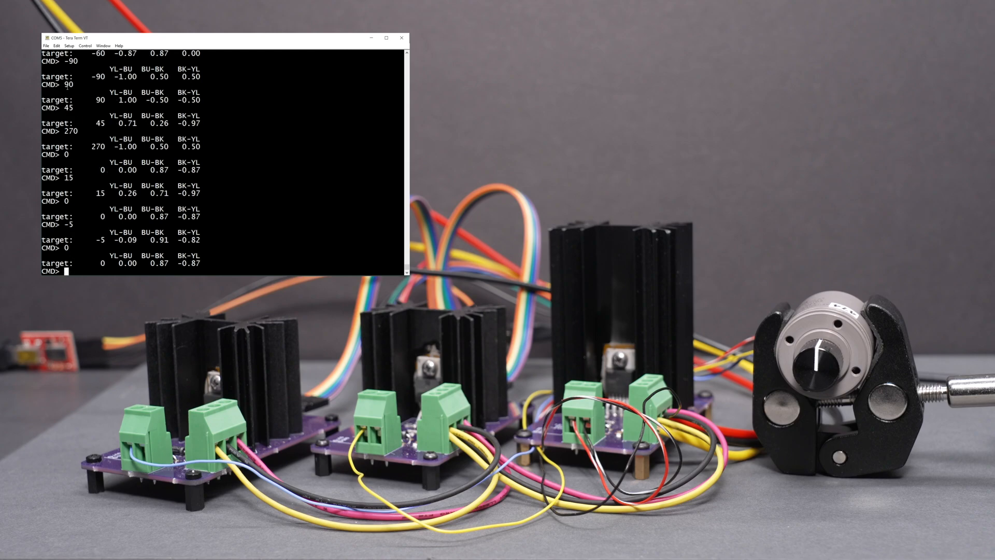
text(5)
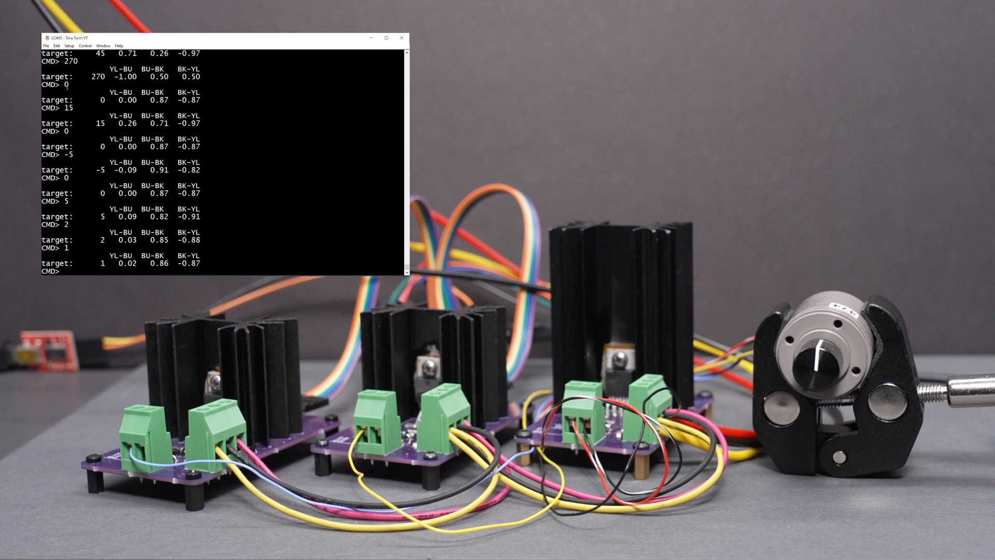
text(2)
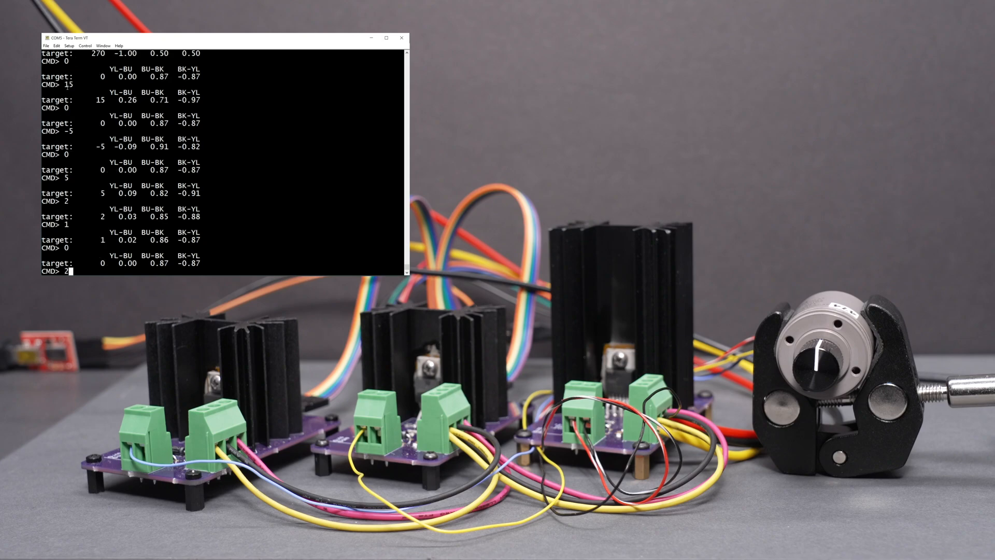
text(23)
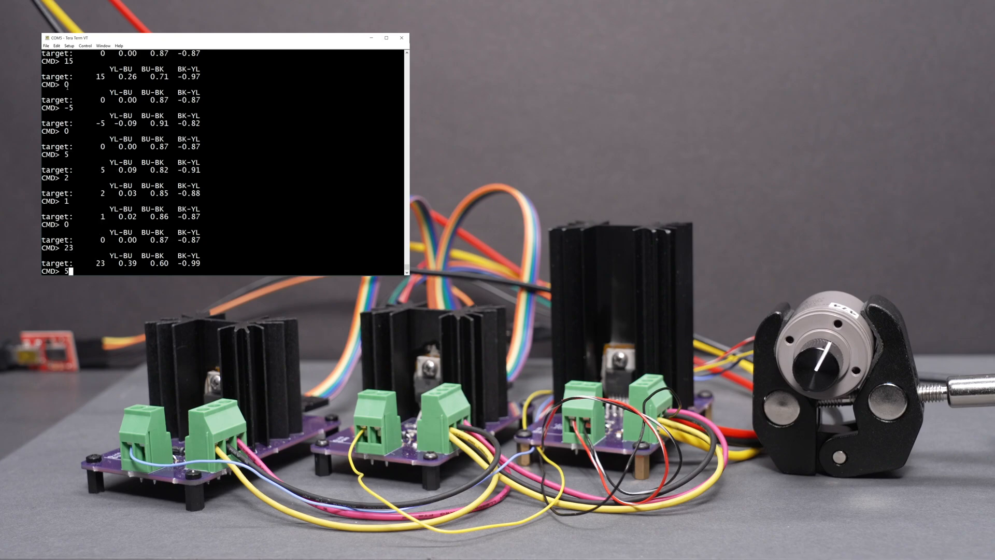